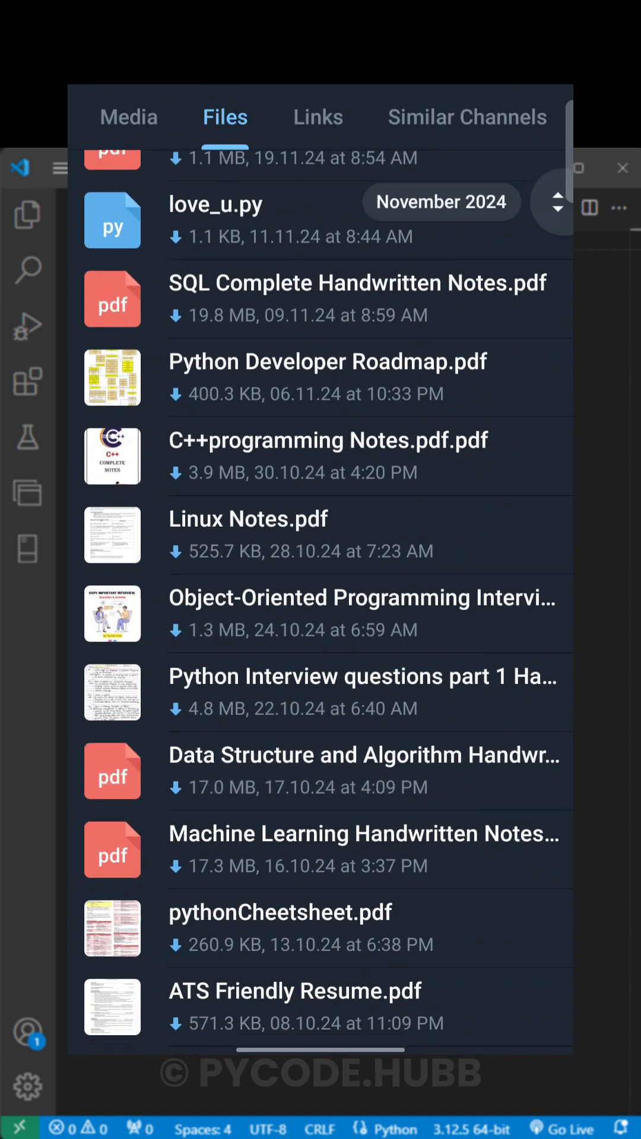
scroll("down", 3)
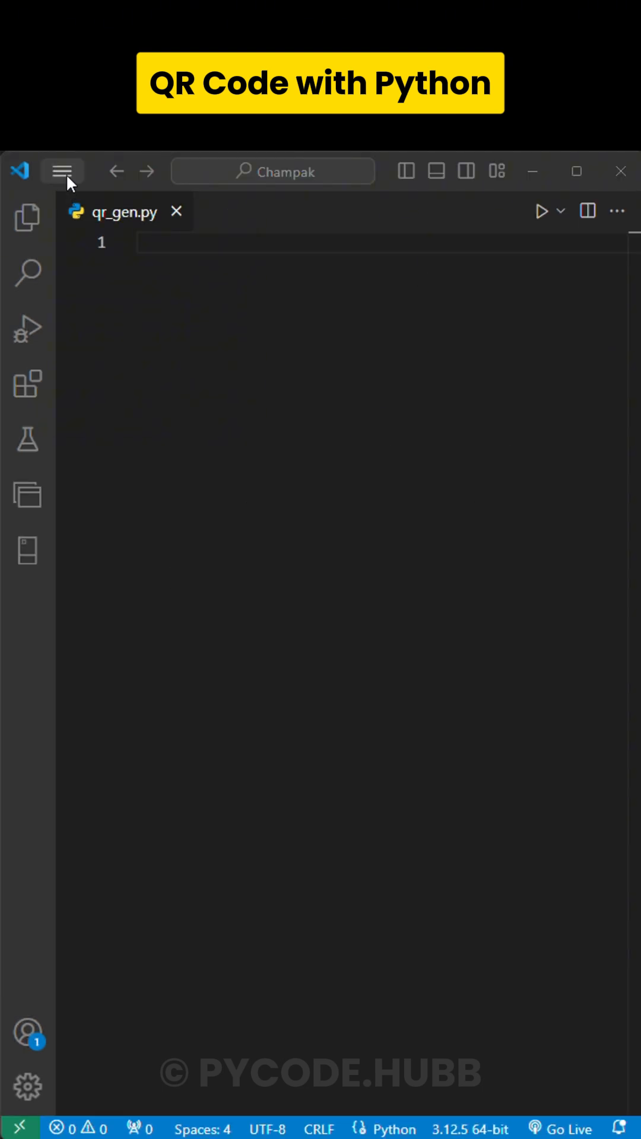
type("pip ins")
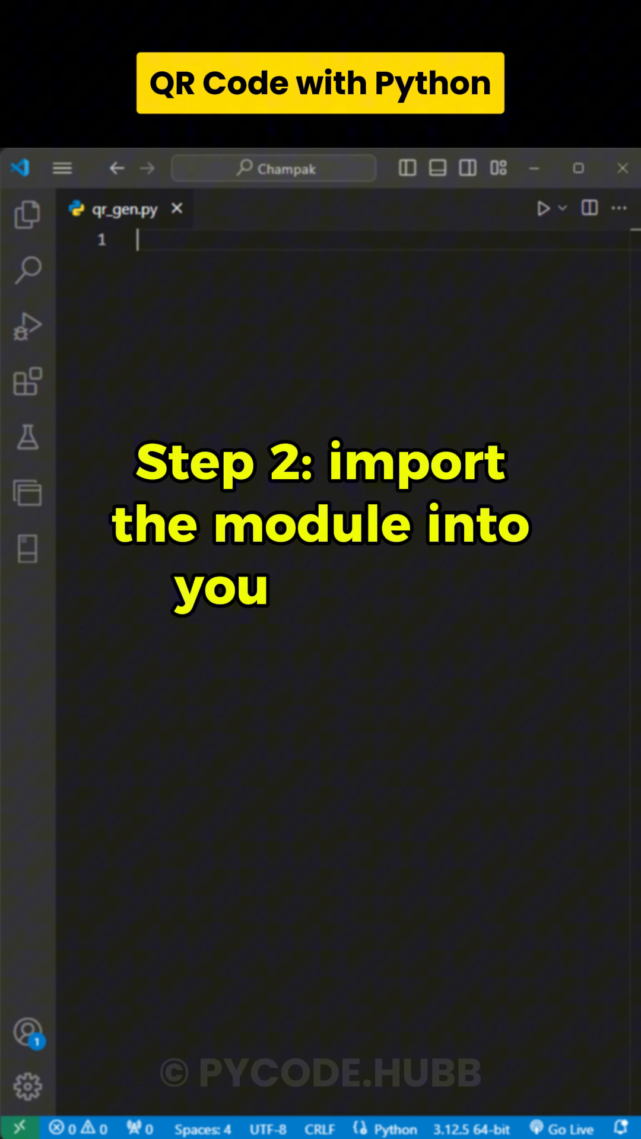
type("import qrcode")
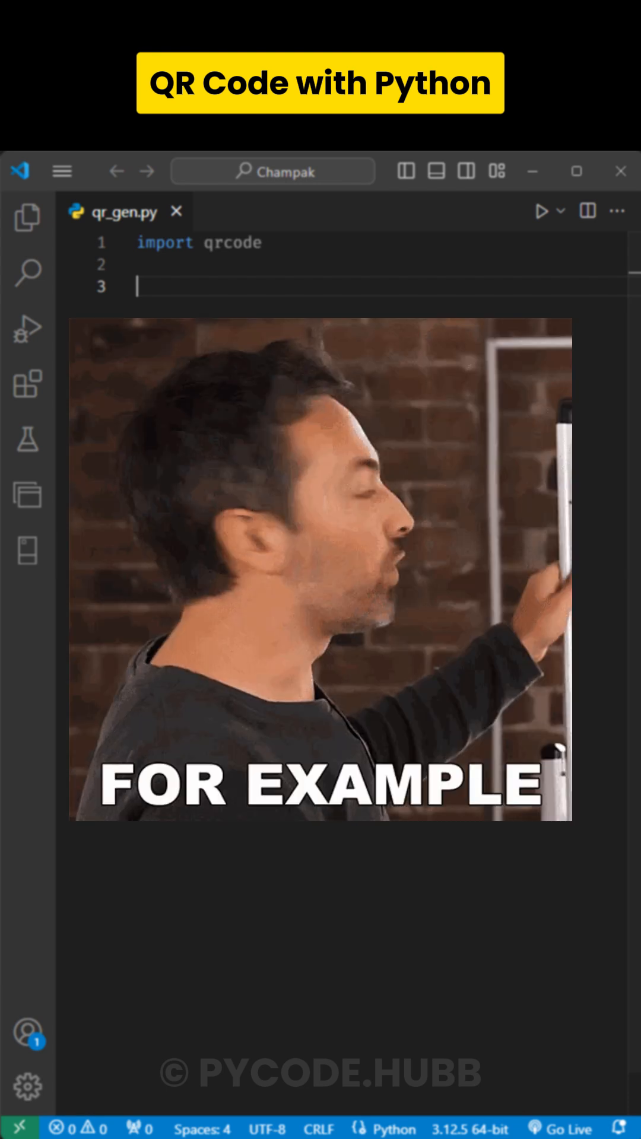
type("qr = qrcode.make")
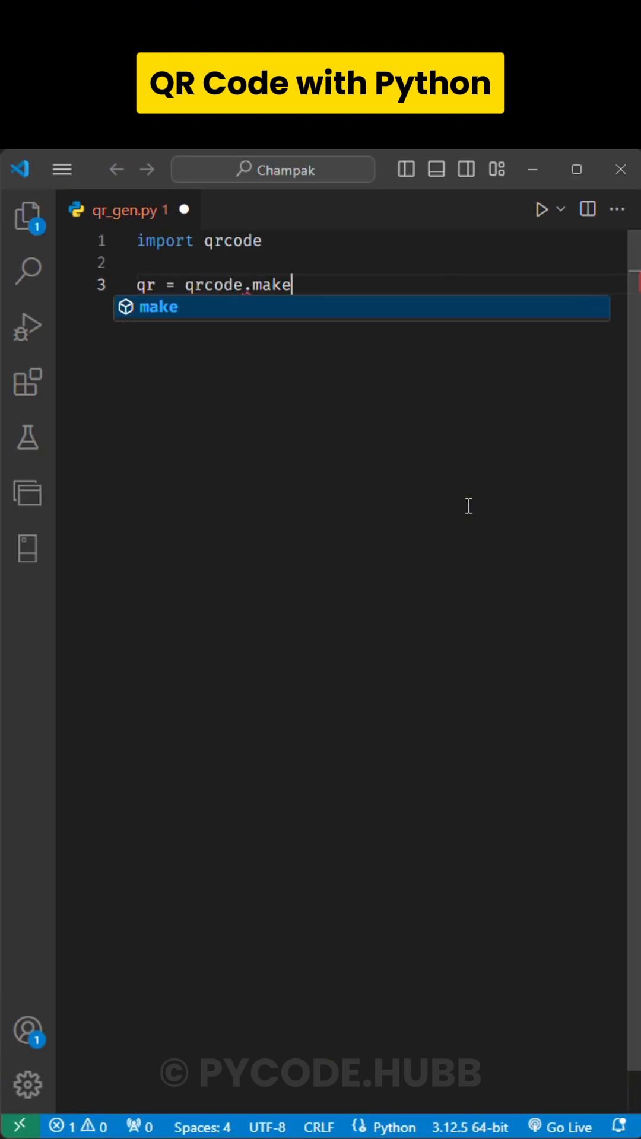
type("(\"Follow @Pycode.Hubb!\")")
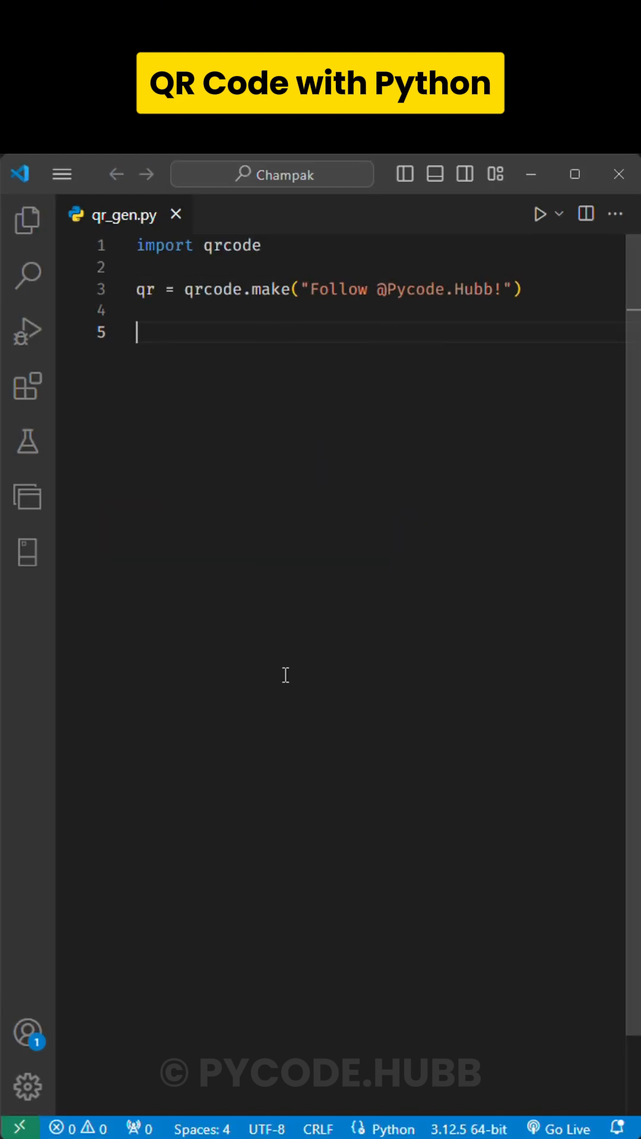
type("qr.save(\"my_qrcode.png\")")
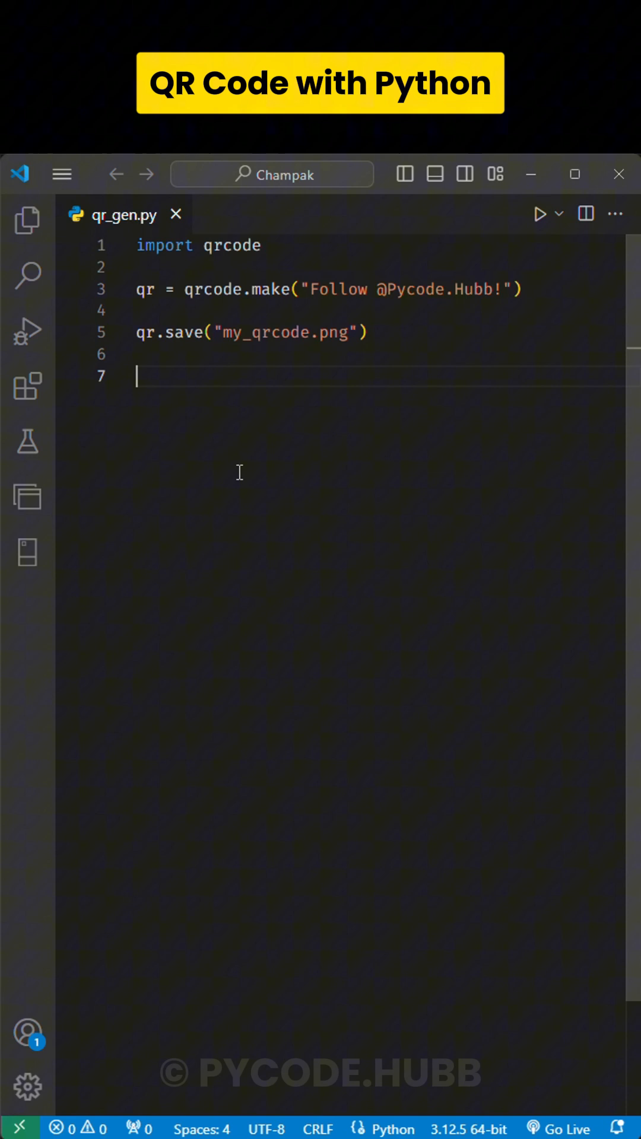
type("print(\"QR Code generated and save\")")
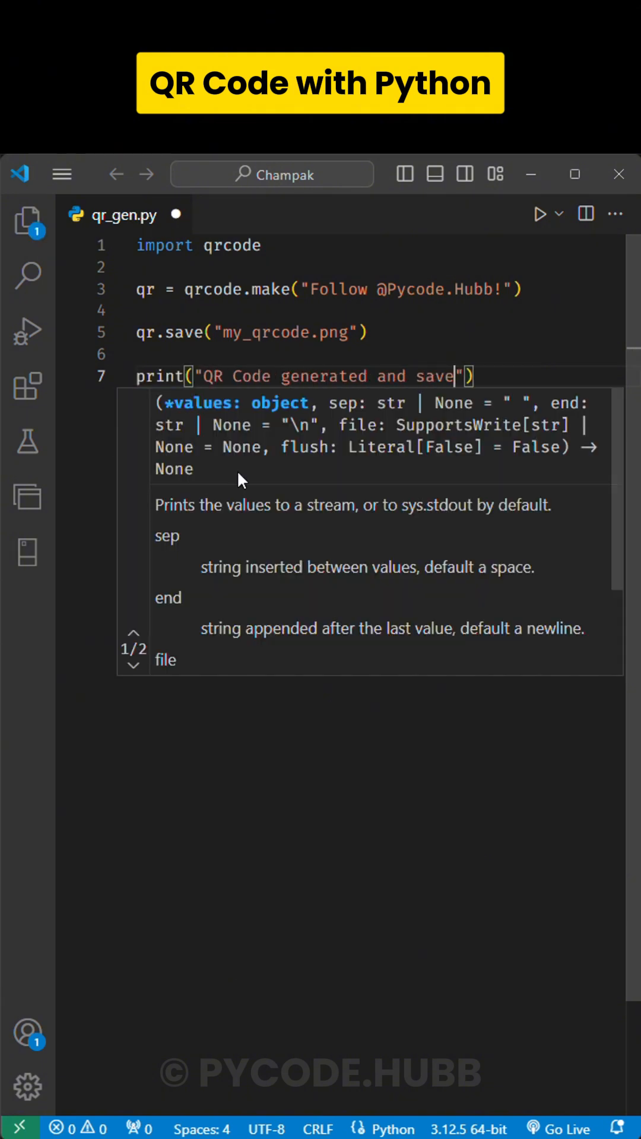